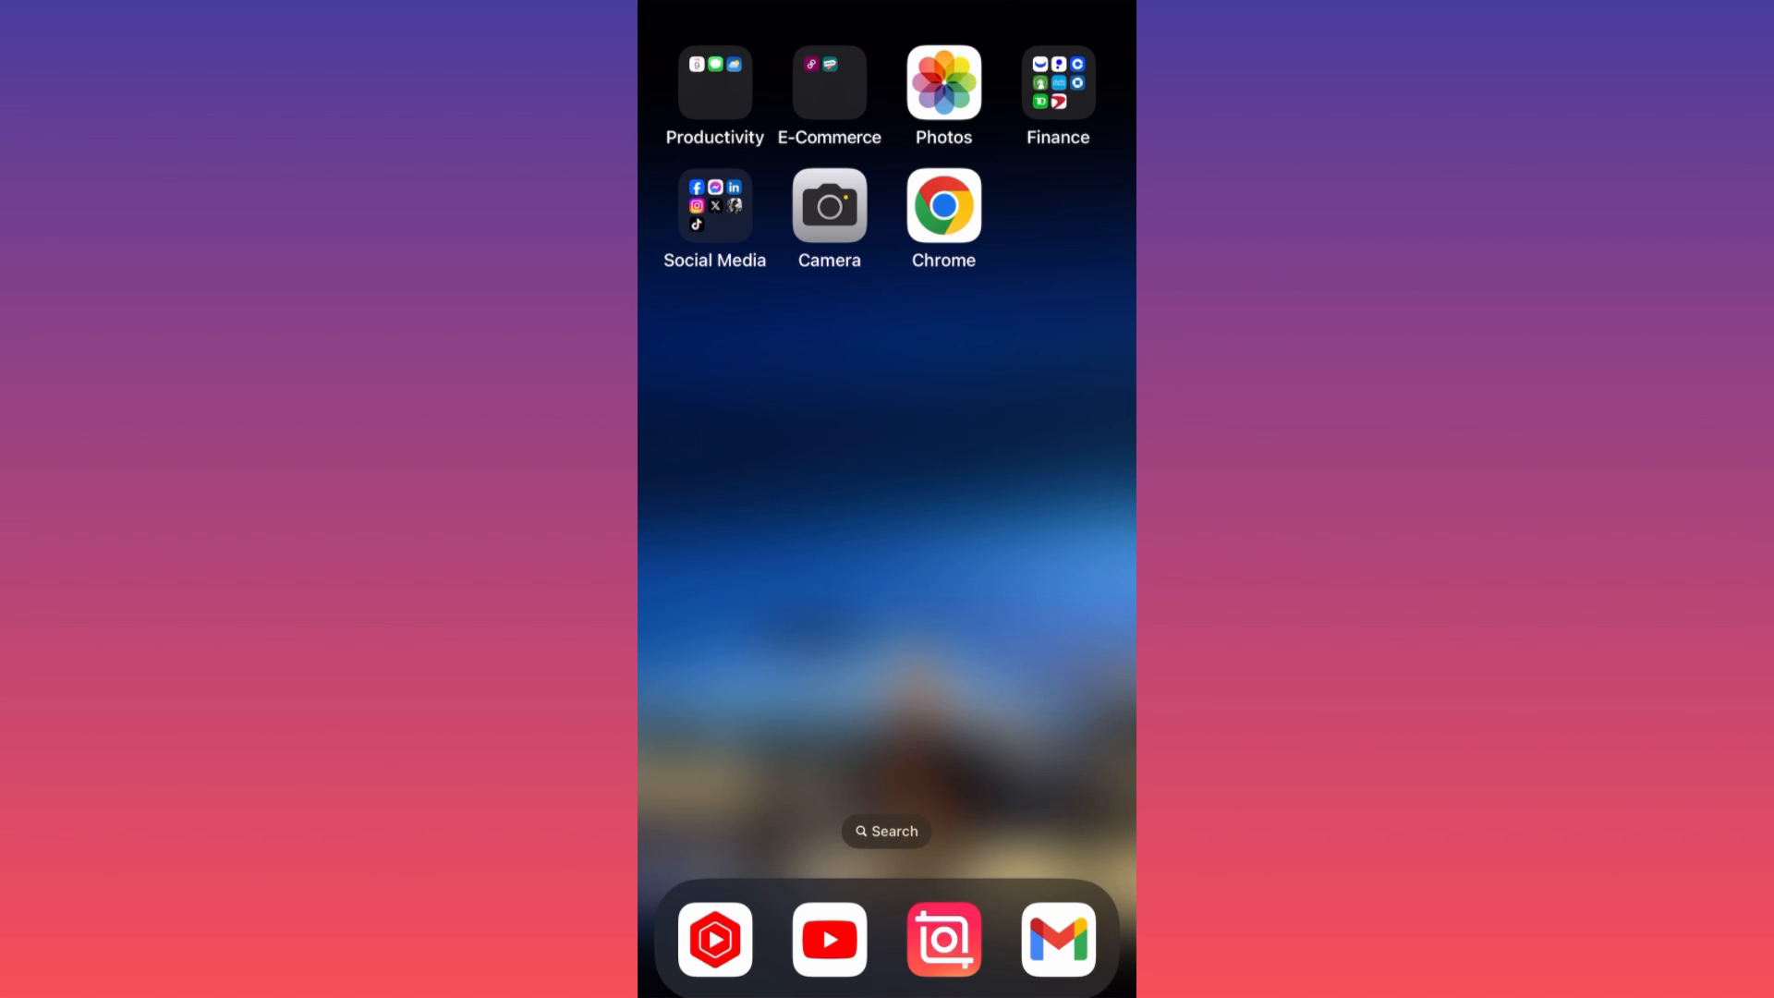
# Step: Launch Instagram from the Social Media folder on the home screen
pyautogui.click(715, 205)
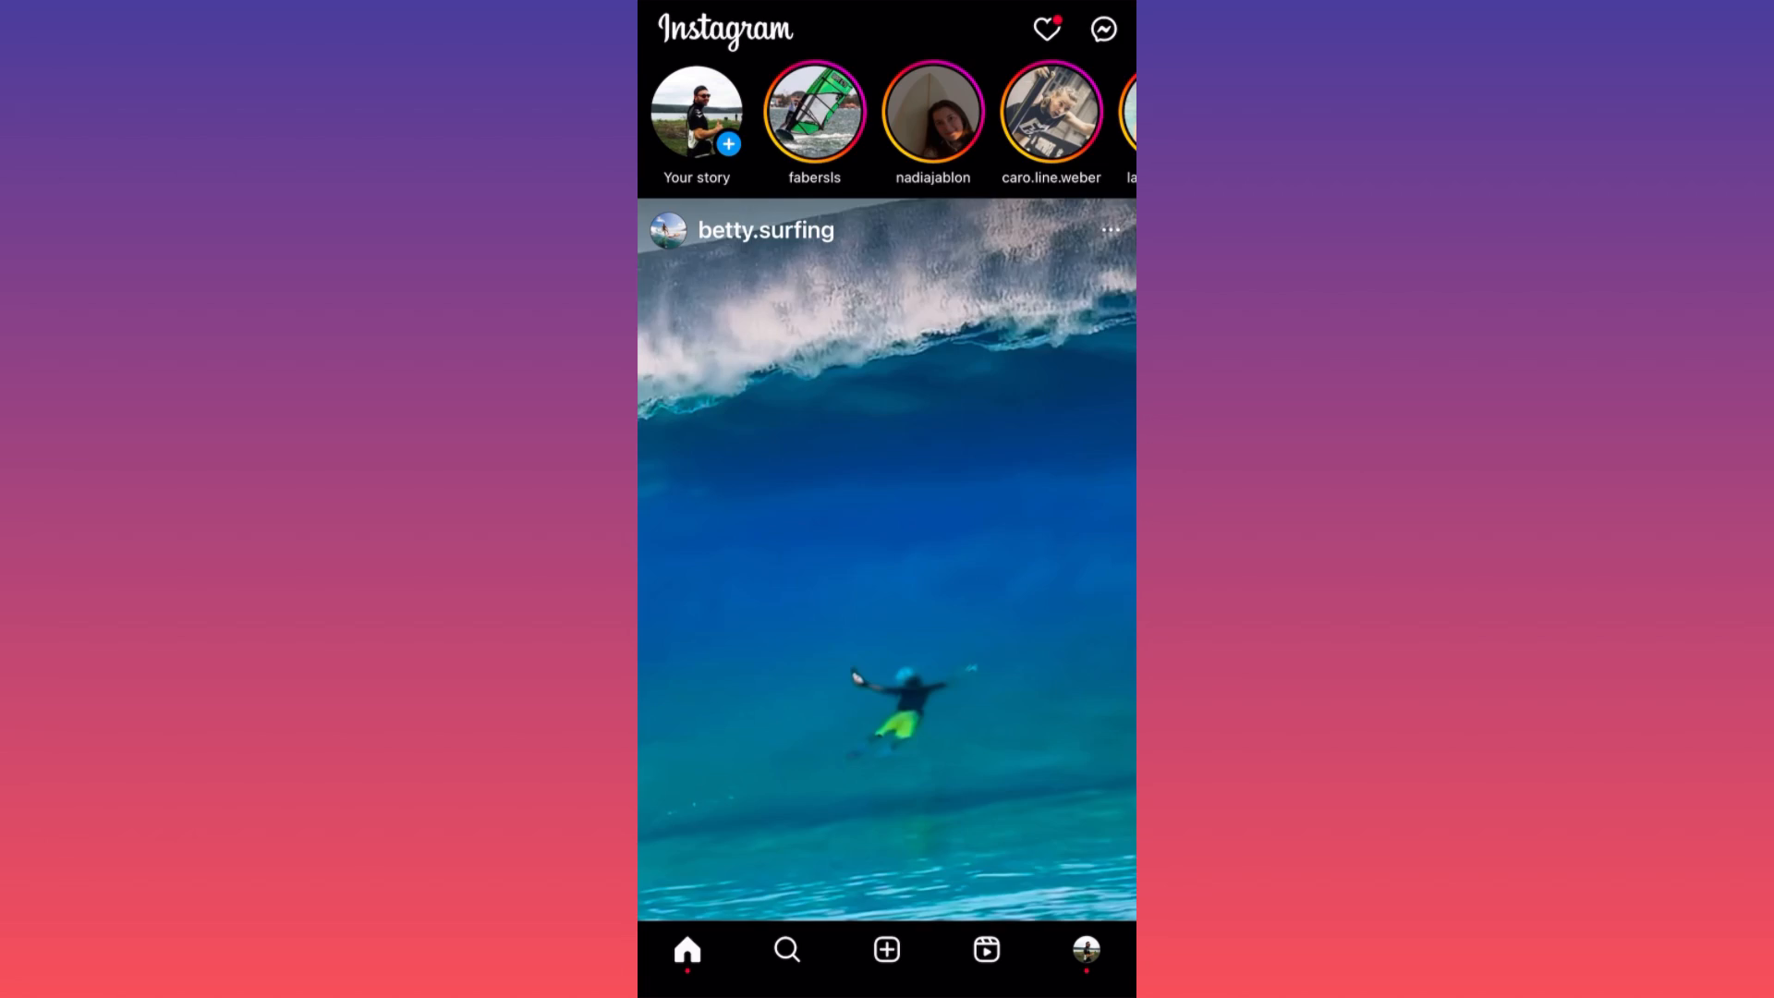
# Step: Go to the own profile page and bring up the account options menu
pyautogui.click(1082, 948)
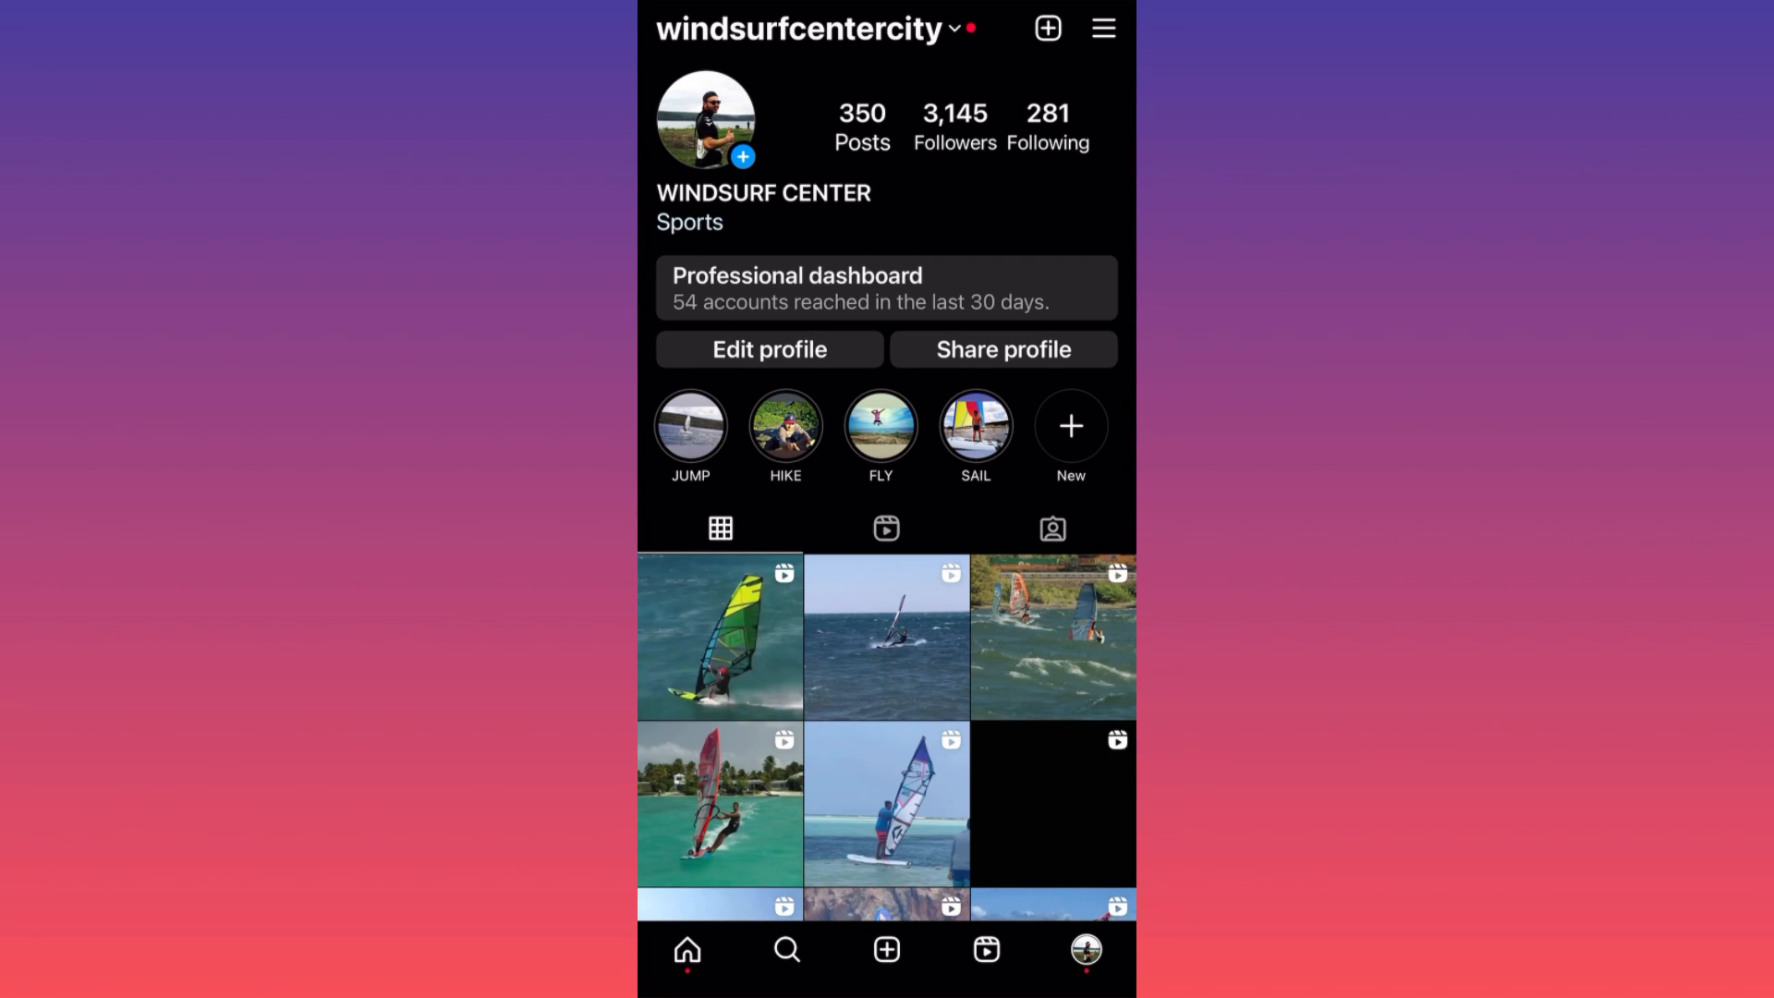
pyautogui.click(1101, 28)
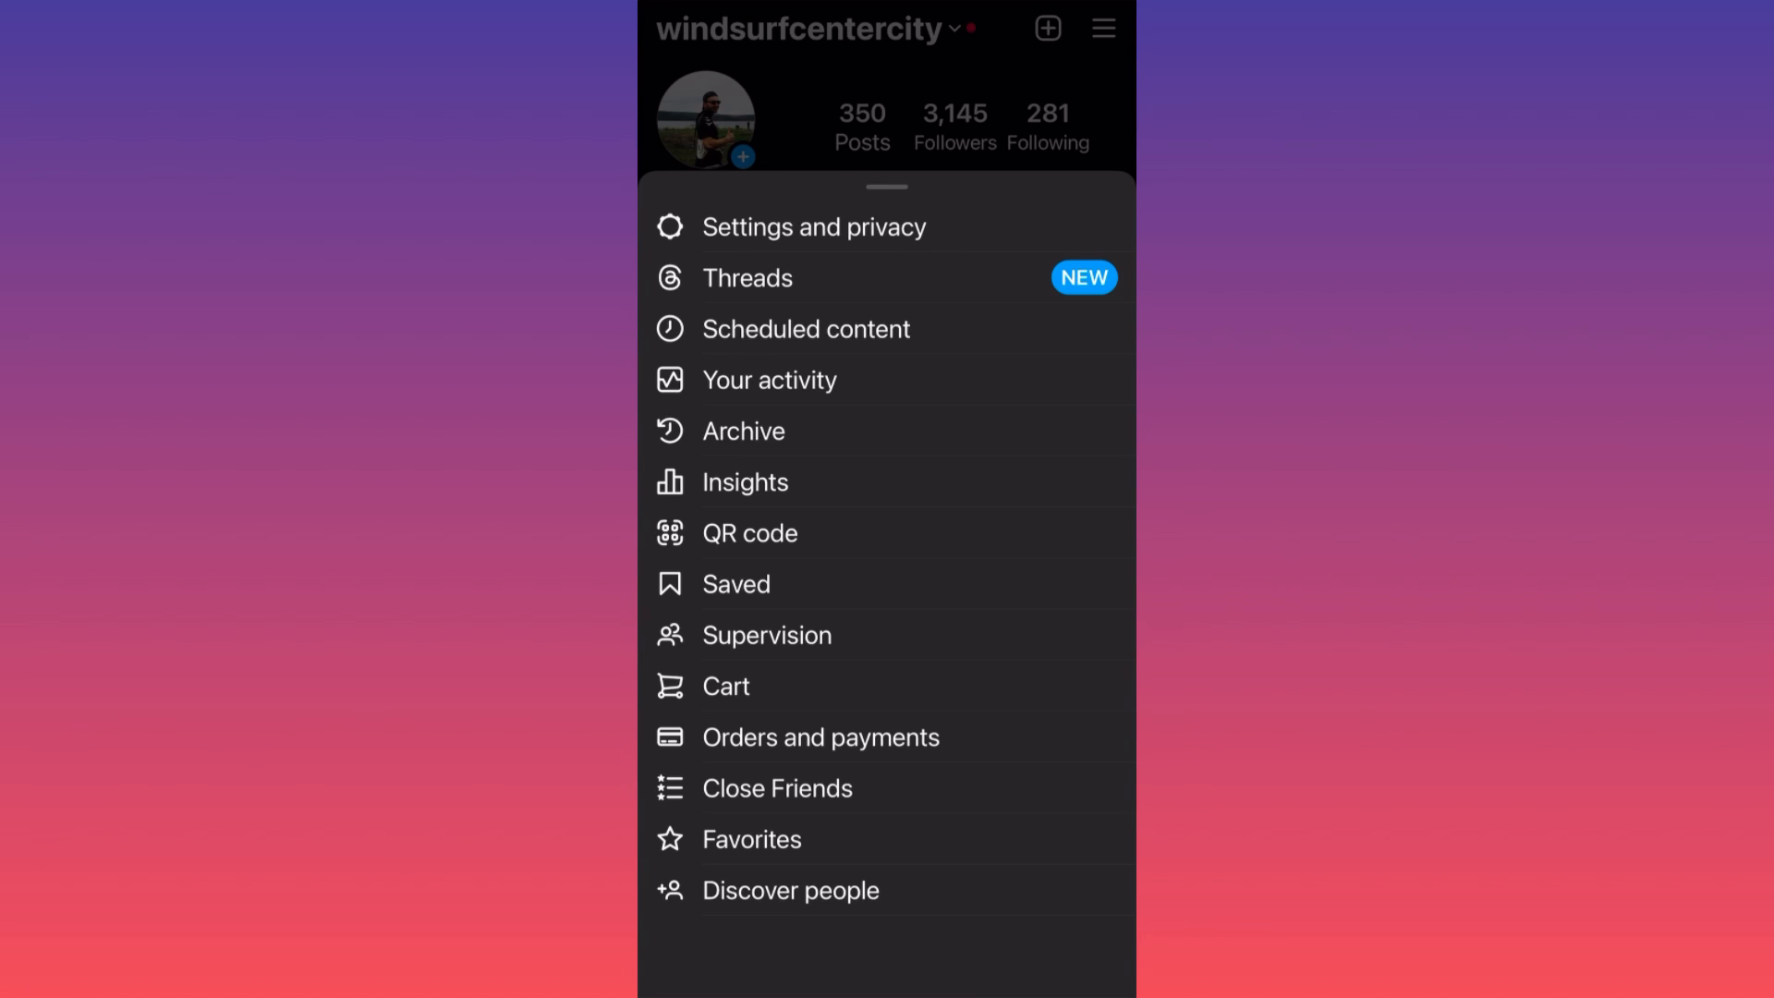
# Step: Go to Your activity and scroll to the Removed and archived content section
pyautogui.click(769, 378)
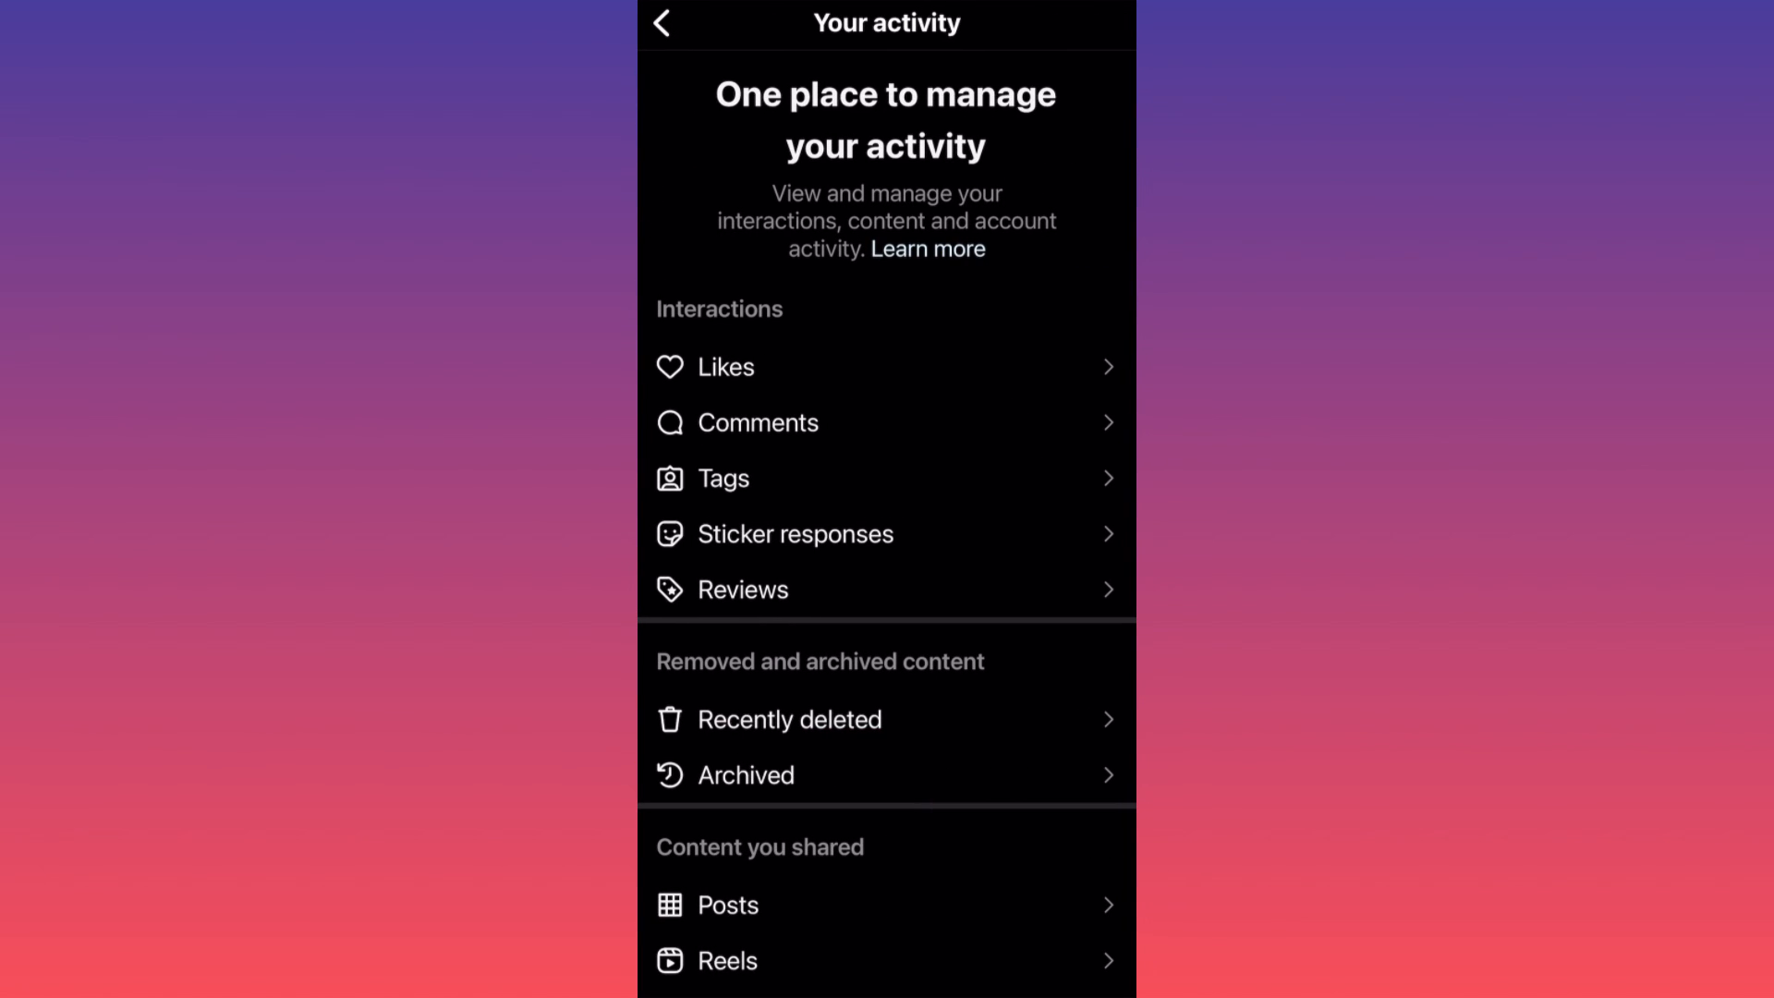
pyautogui.scroll(-3)
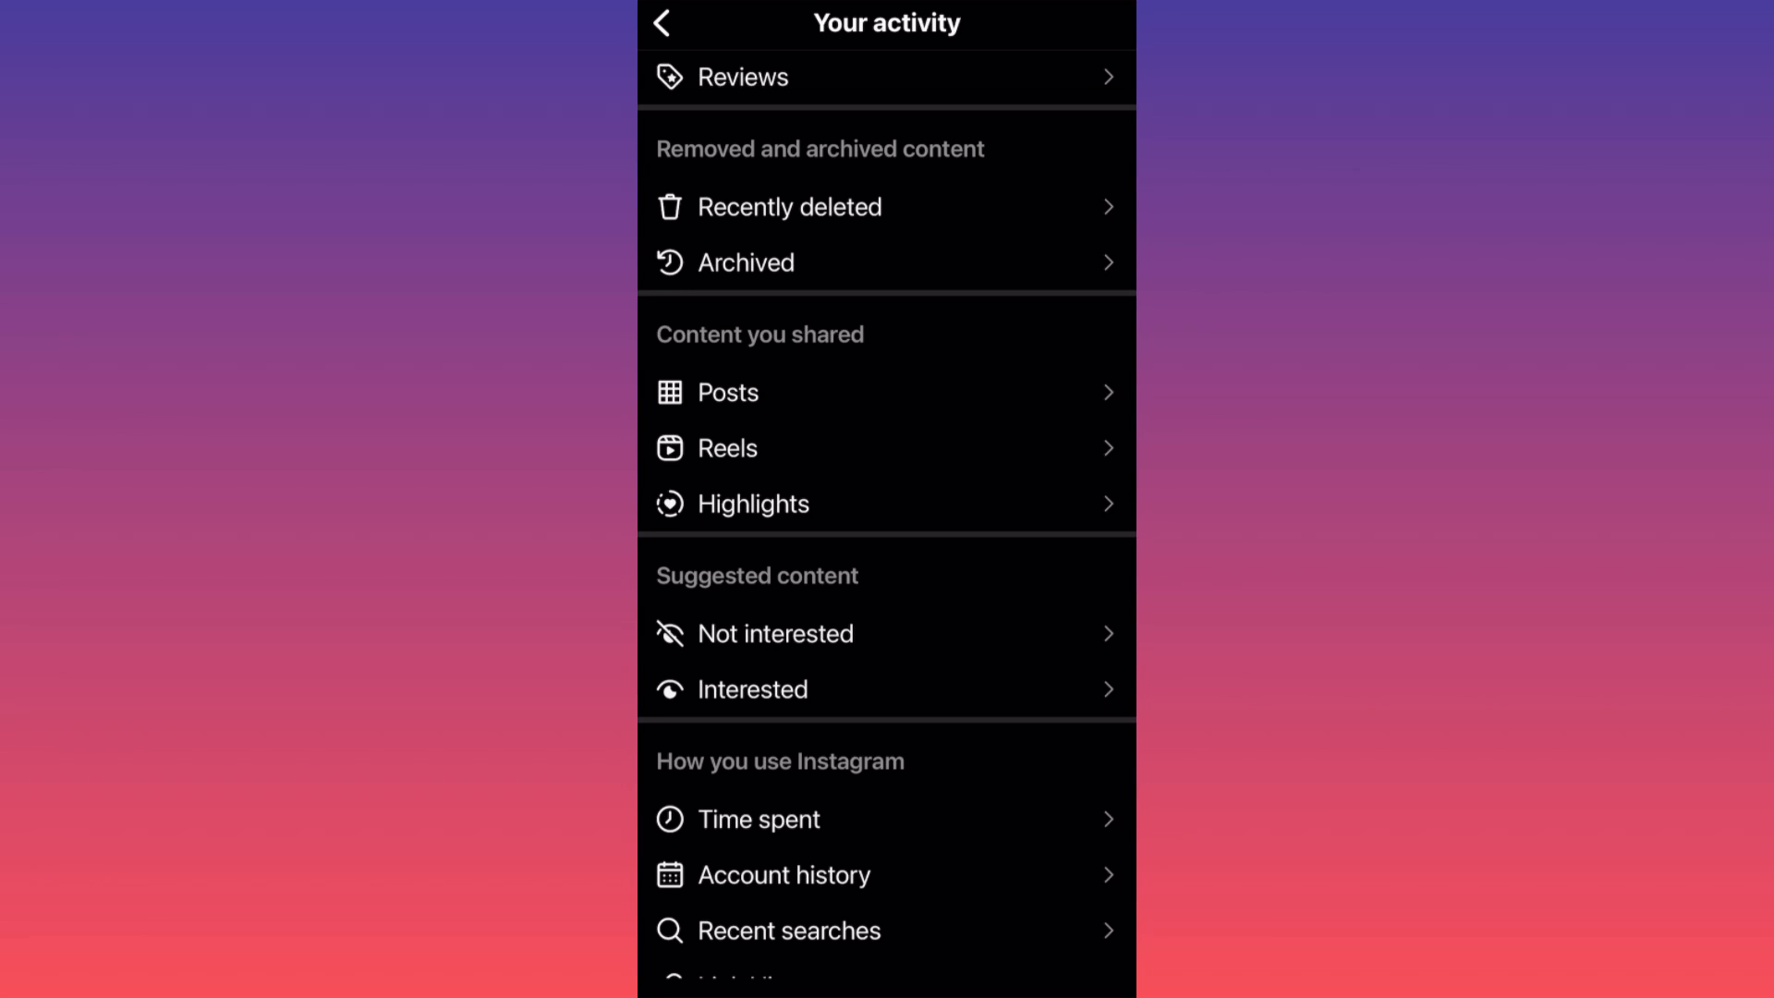
pyautogui.scroll(-3)
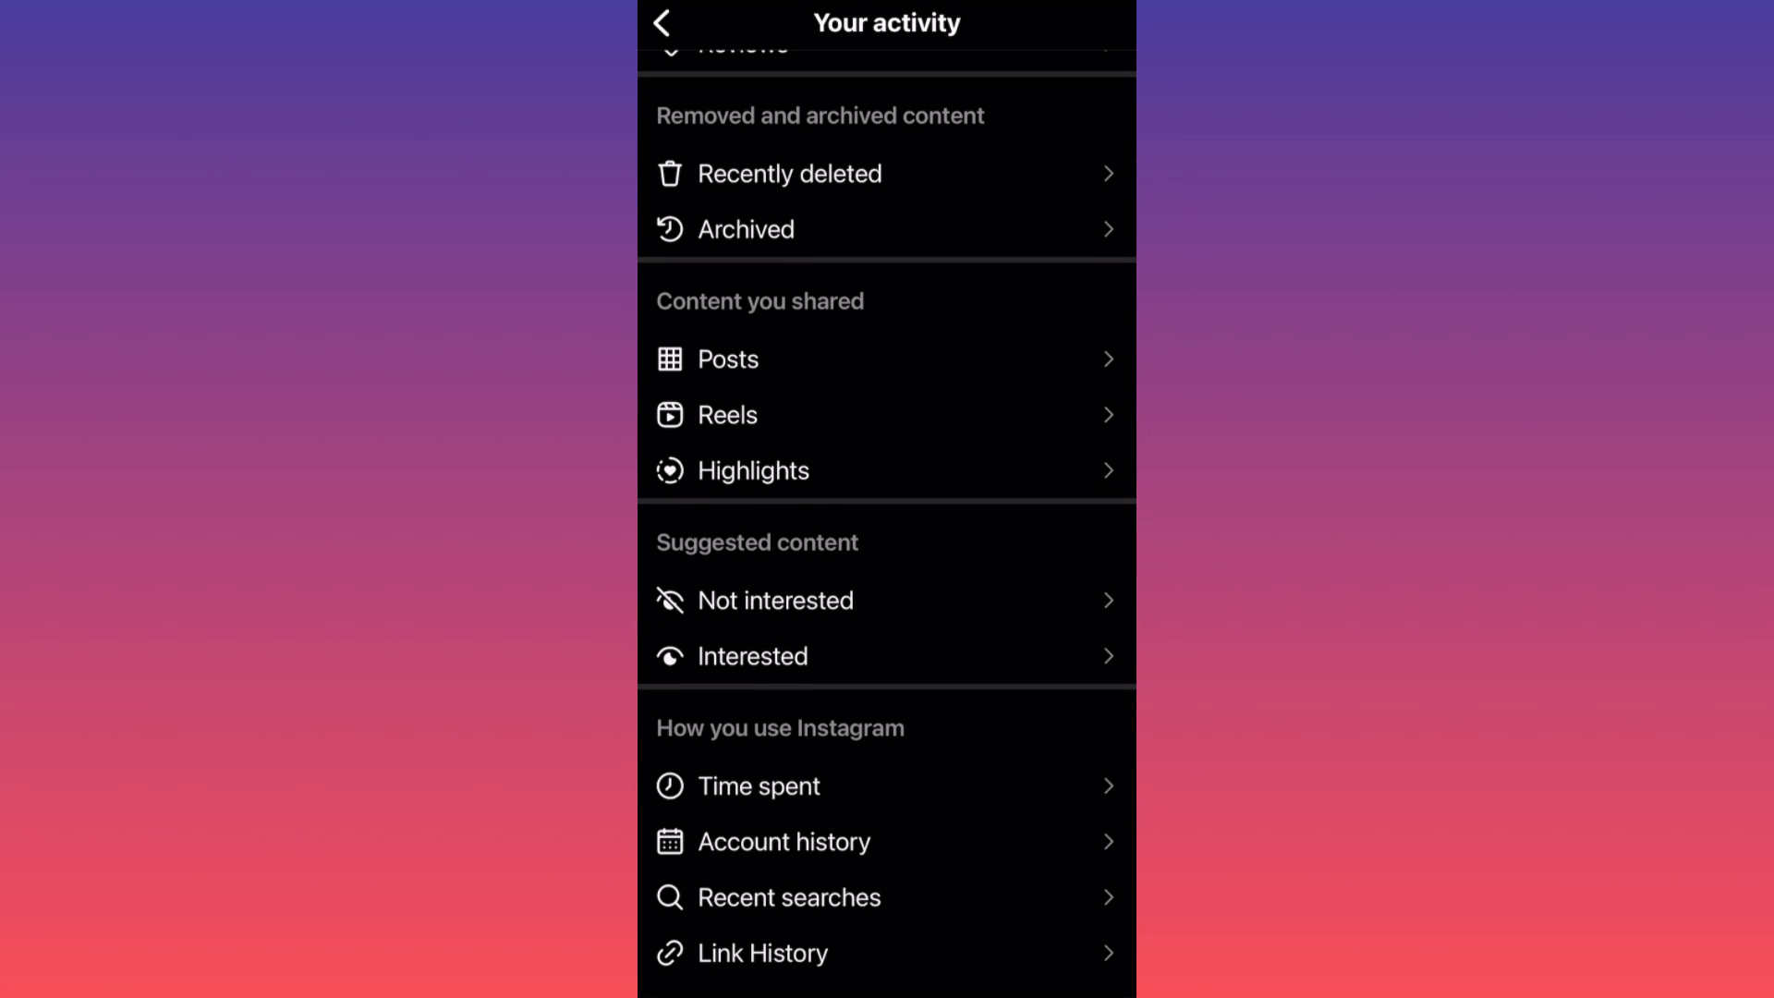